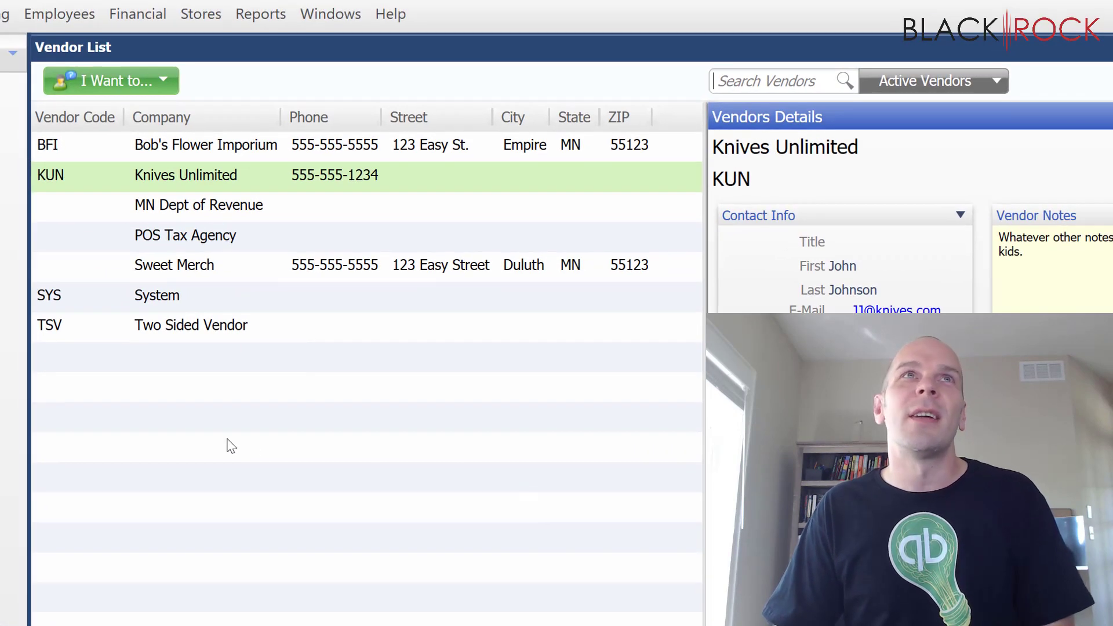
{"action": "mouse_move", "coordinate": [170, 190]}
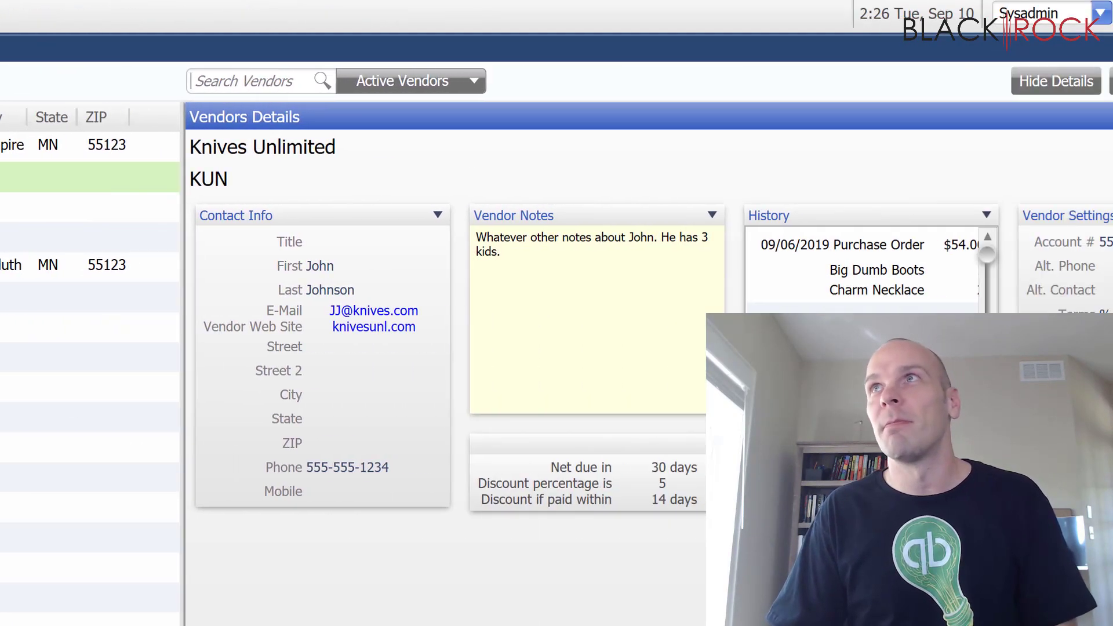
Bring up the Knives Unlimited vendor record in the Edit Vendor window
{"action": "left_click", "coordinate": [1058, 81]}
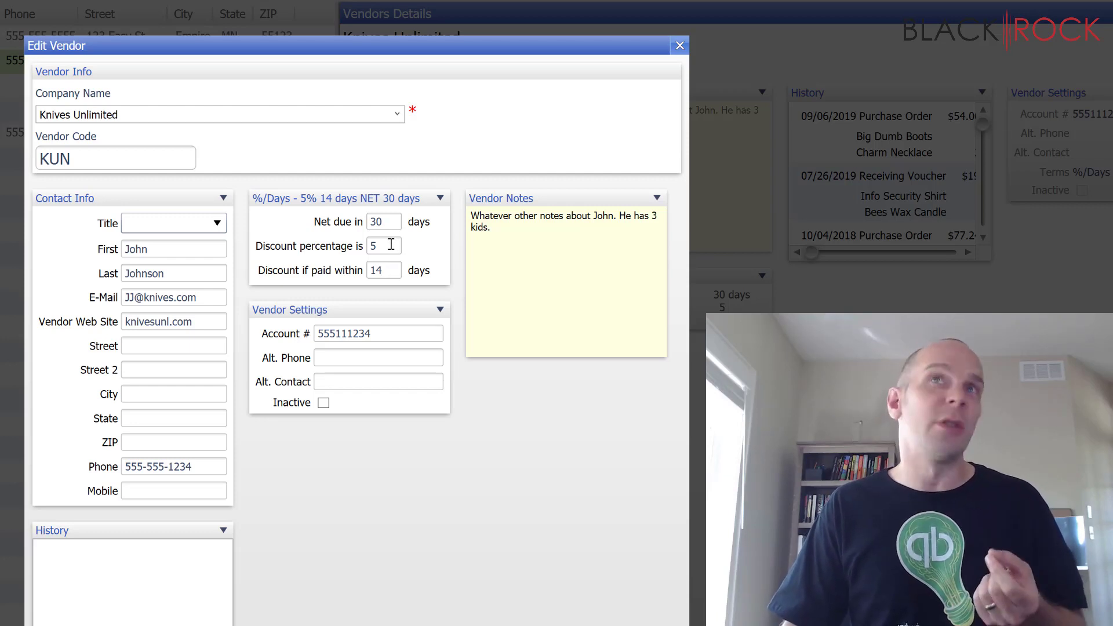
Set the vendor discount percentage to 3 and save, keeping 14 days Net 30
{"action": "type", "text": "3"}
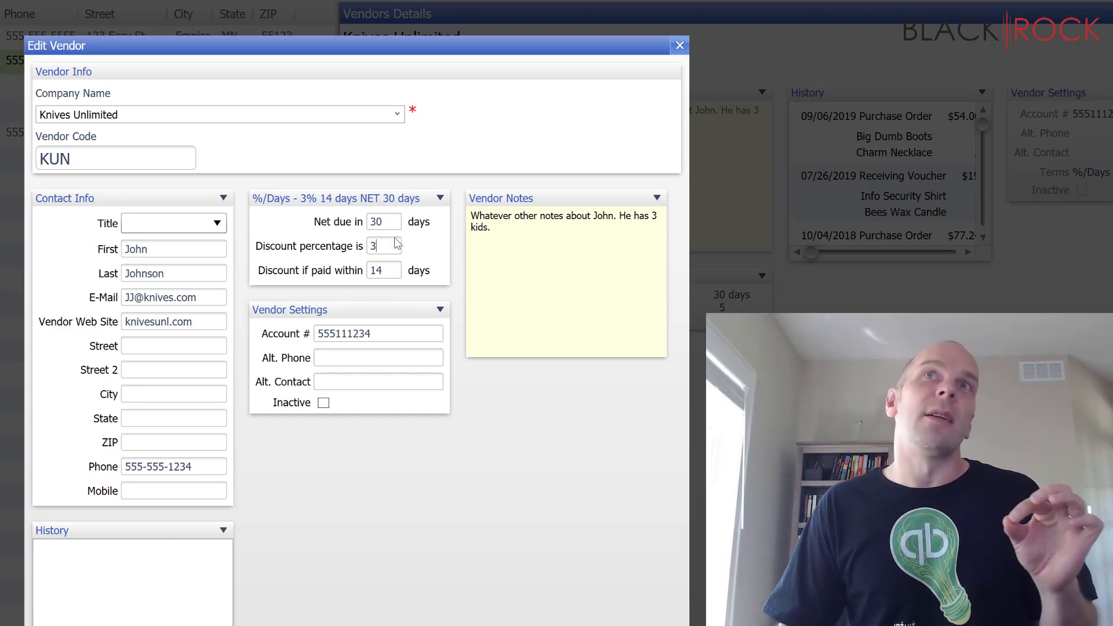
{"action": "mouse_move", "coordinate": [537, 547]}
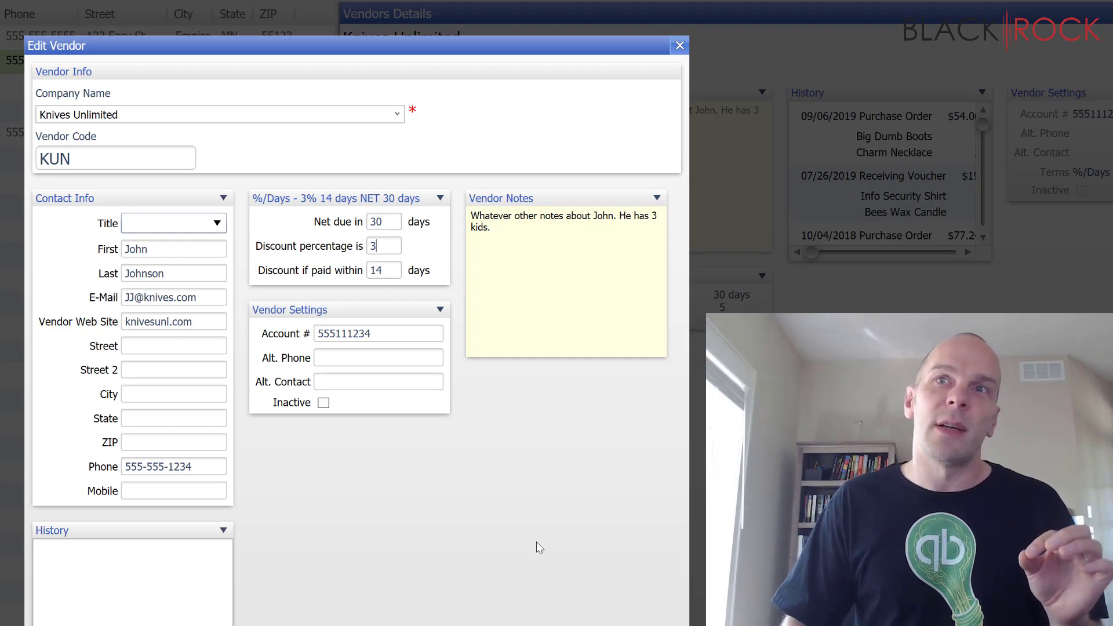
{"action": "left_click", "coordinate": [678, 45]}
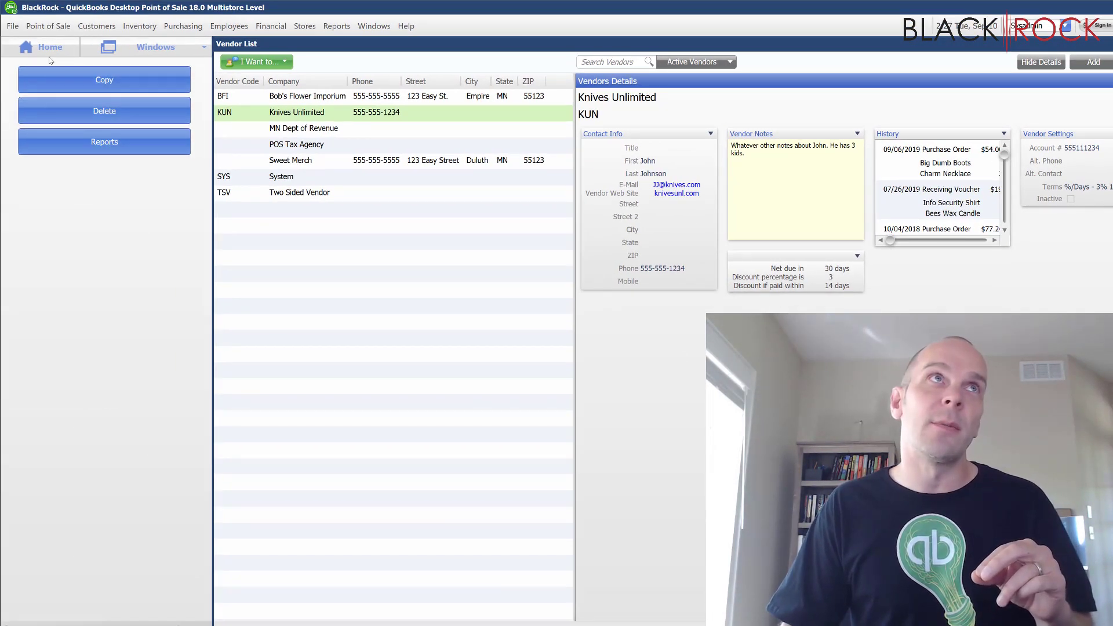
Begin a new receiving voucher with Knives Unlimited as the vendor
{"action": "left_click", "coordinate": [49, 46]}
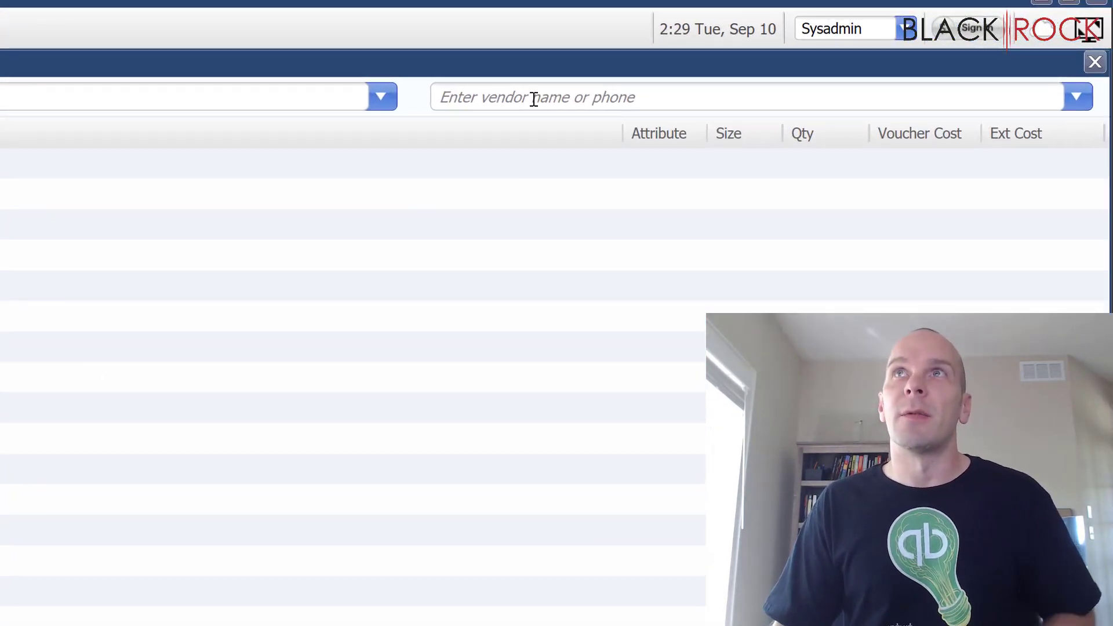
{"action": "type", "text": "knif"}
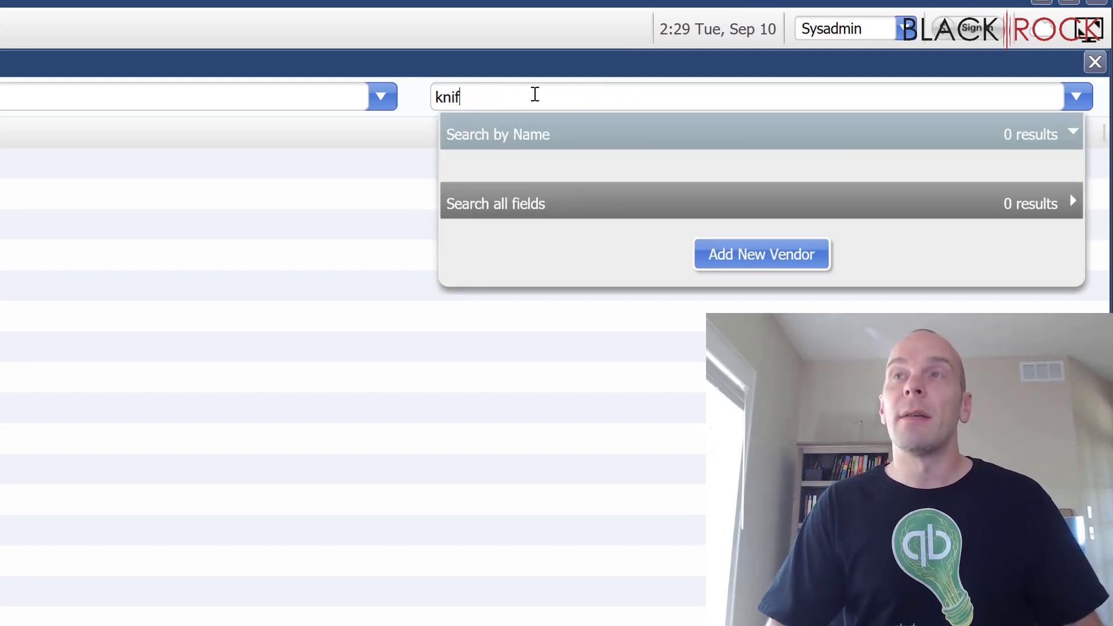
{"action": "type", "text": "v"}
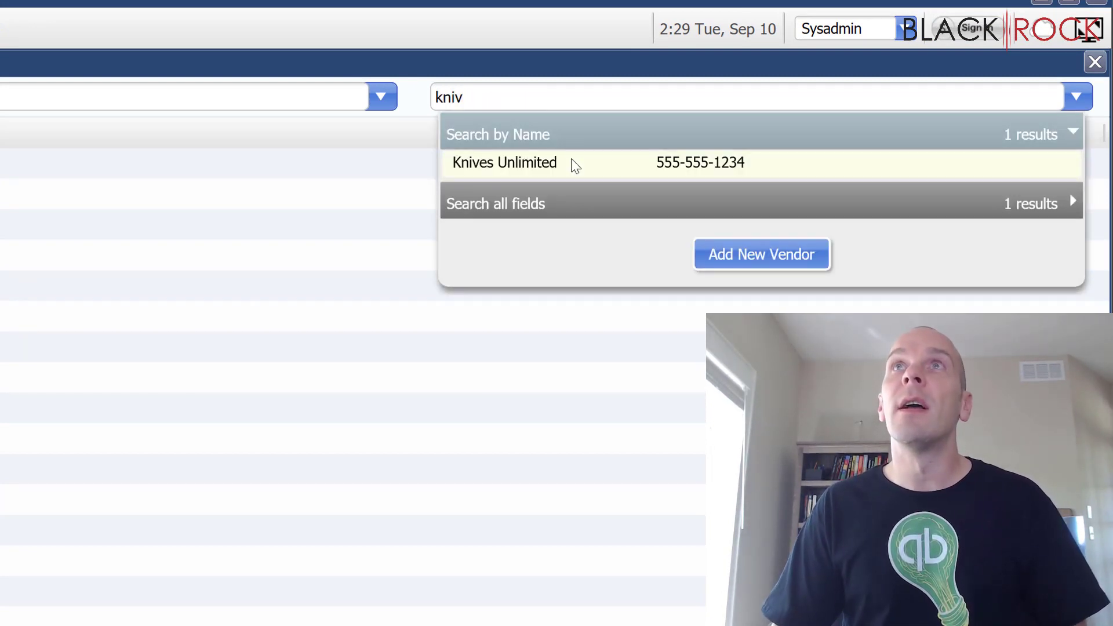
{"action": "left_click", "coordinate": [504, 163]}
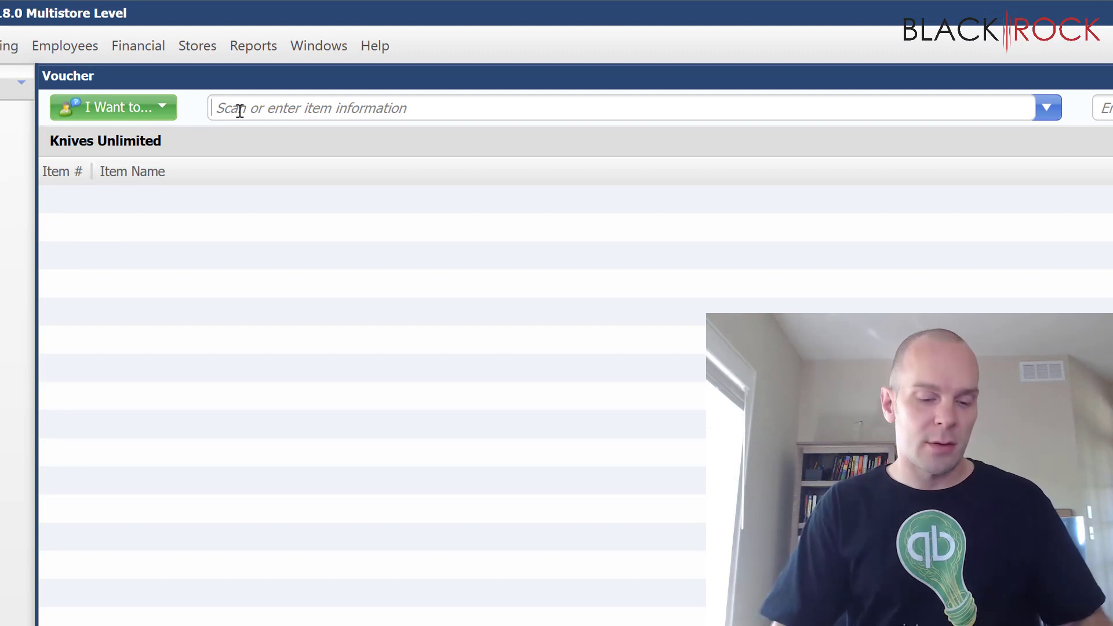
Add Sharp Pocket Knife to the voucher with a quantity of 50
{"action": "type", "text": "kn"}
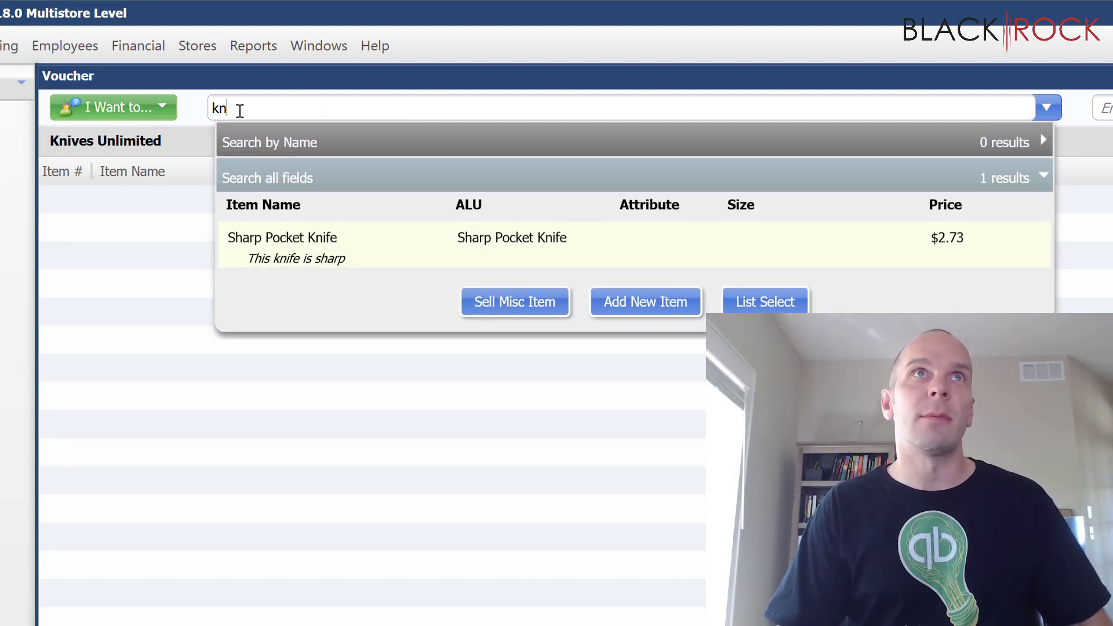
{"action": "left_click", "coordinate": [282, 237]}
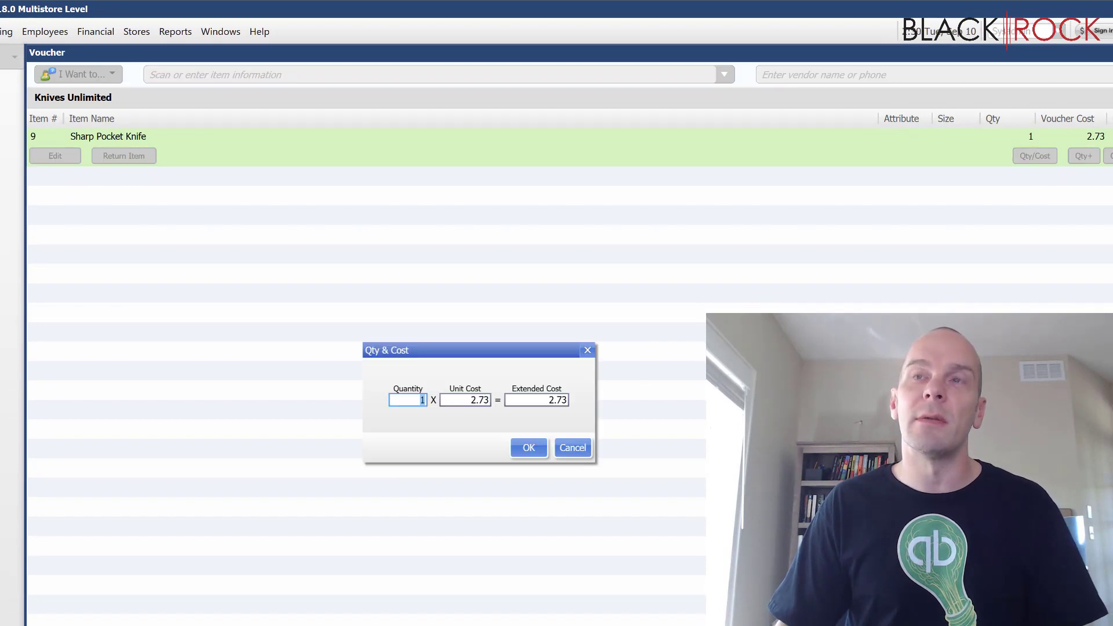
{"action": "type", "text": "50"}
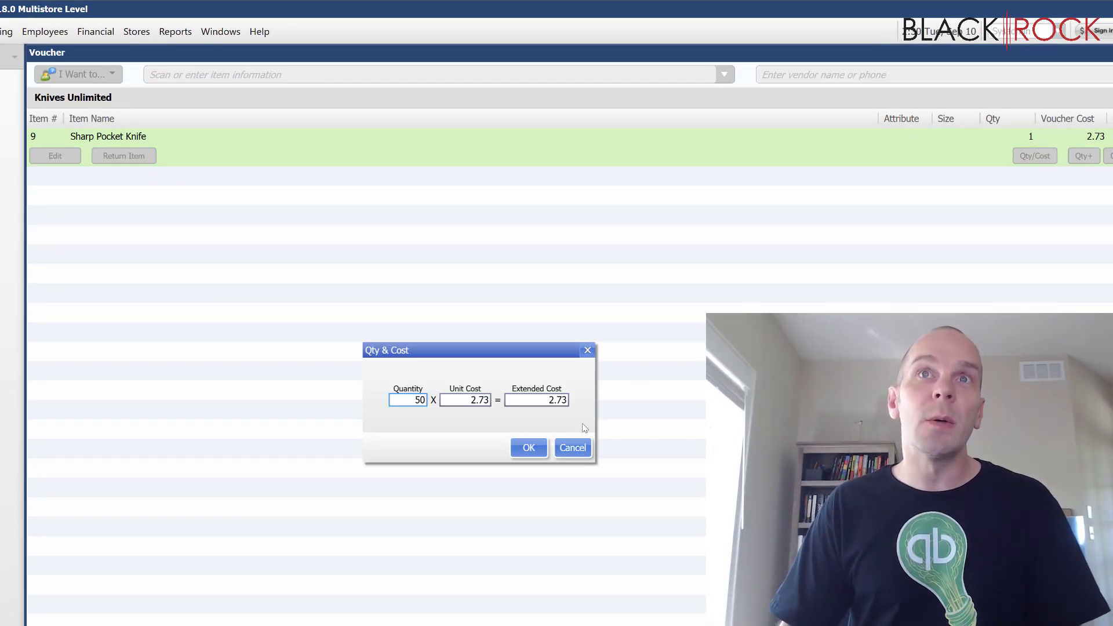
{"action": "left_click", "coordinate": [529, 448]}
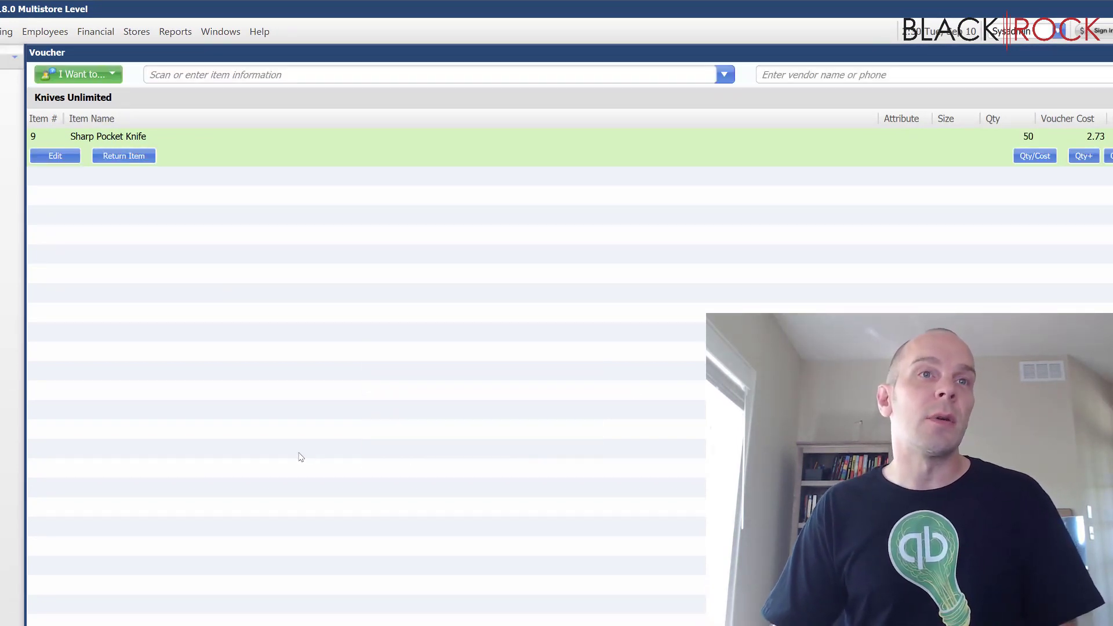
Enter billing info with invoice number 12345555 and review the 3% 14 Net 30 terms
{"action": "left_click", "coordinate": [77, 74]}
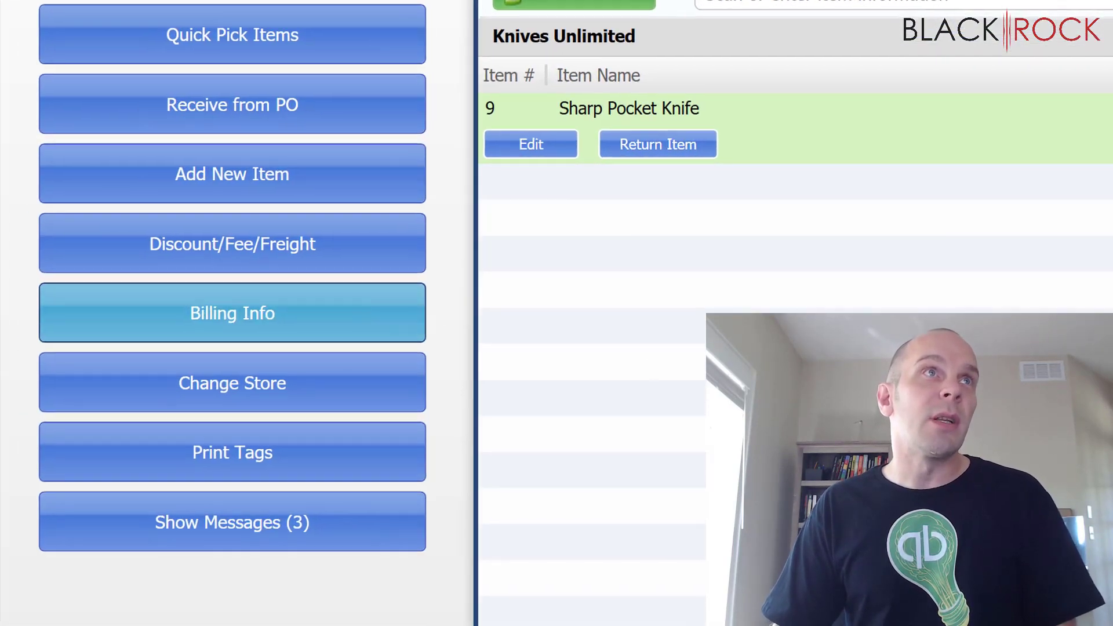
{"action": "left_click", "coordinate": [232, 312]}
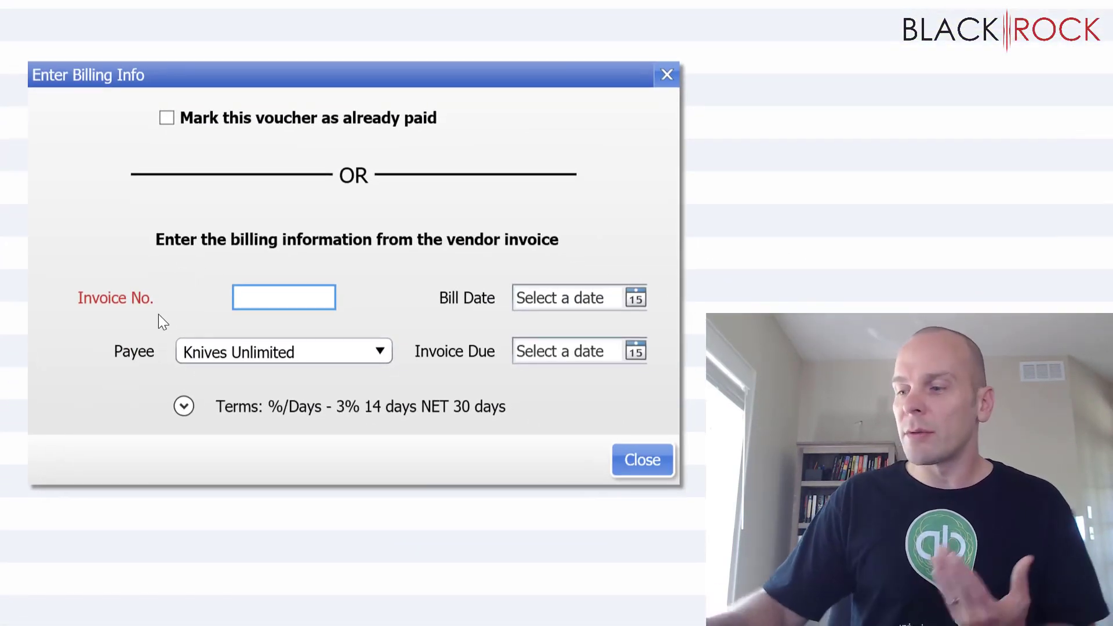
{"action": "type", "text": "12345"}
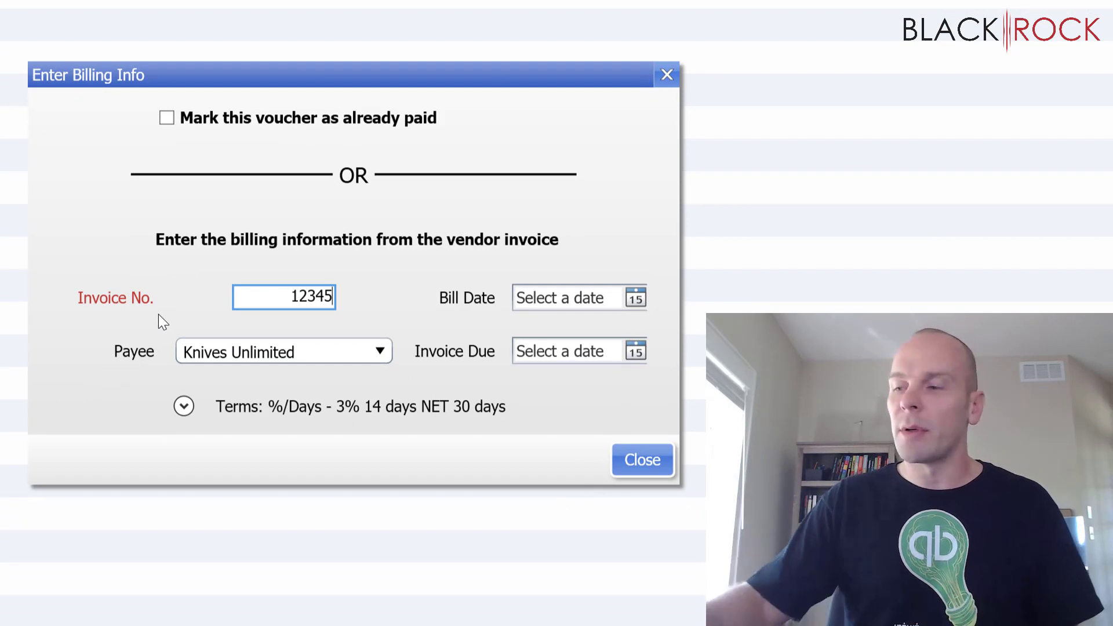
{"action": "type", "text": "555"}
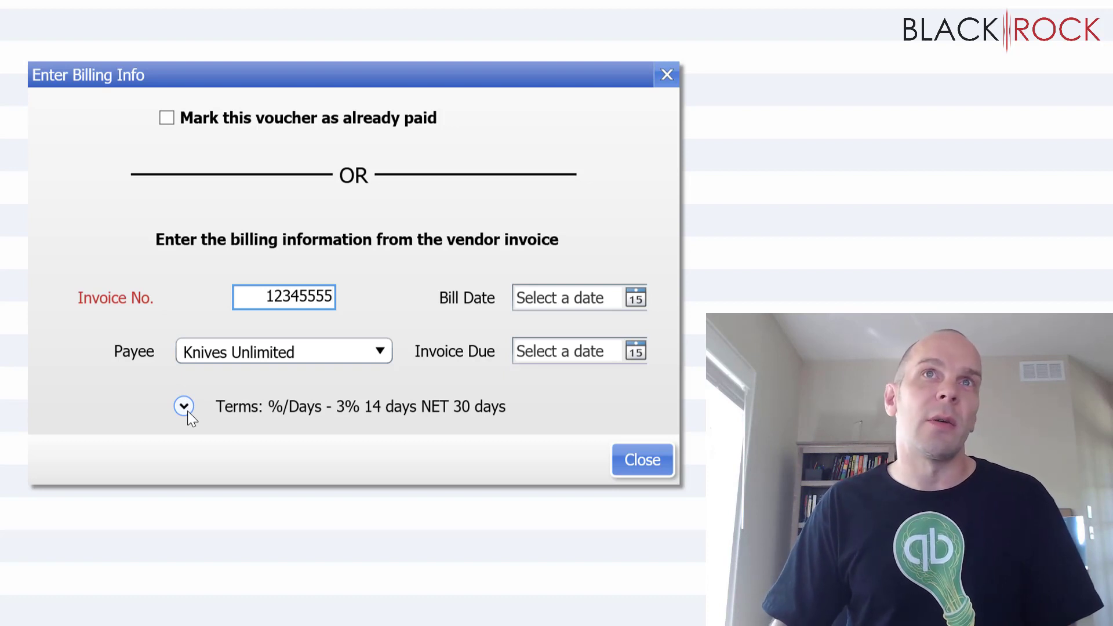
{"action": "left_click", "coordinate": [185, 406]}
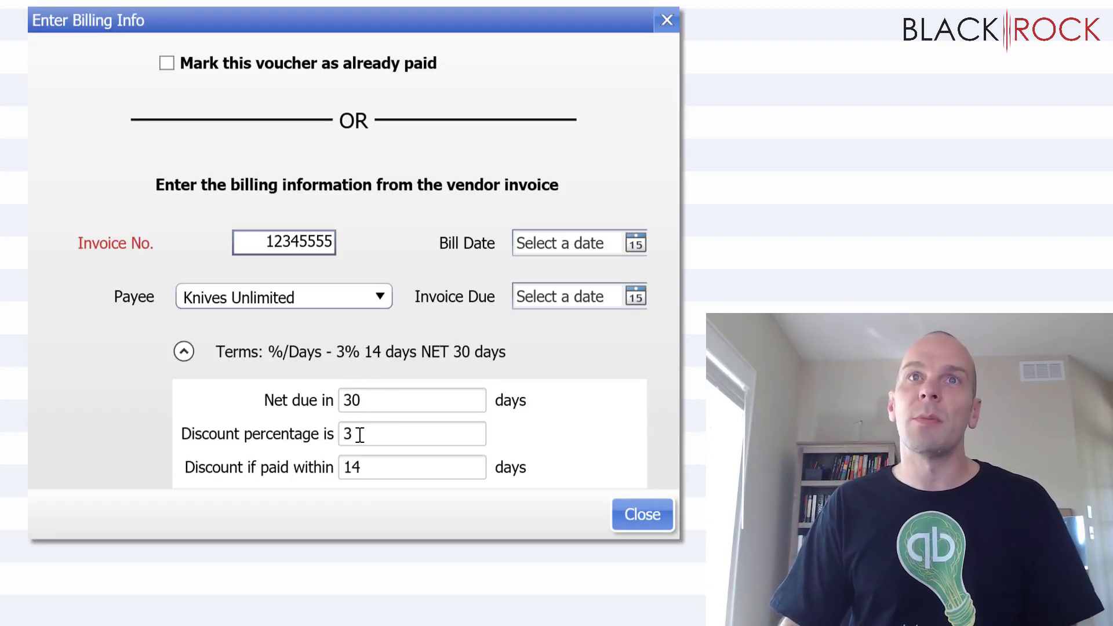
{"action": "mouse_move", "coordinate": [615, 514]}
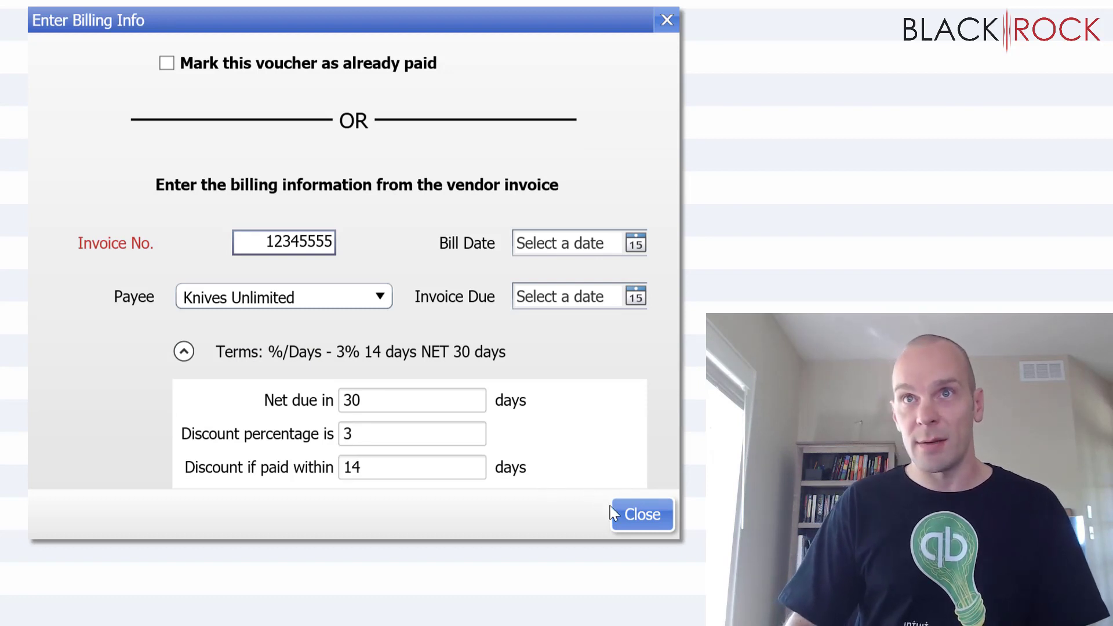
{"action": "mouse_move", "coordinate": [582, 323]}
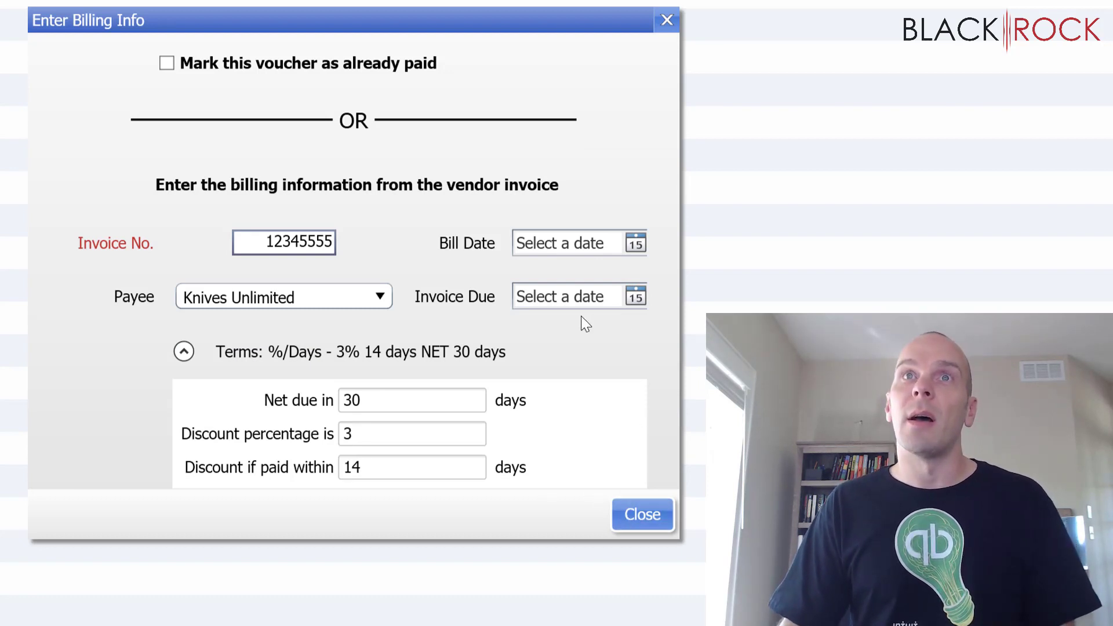
{"action": "mouse_move", "coordinate": [636, 242]}
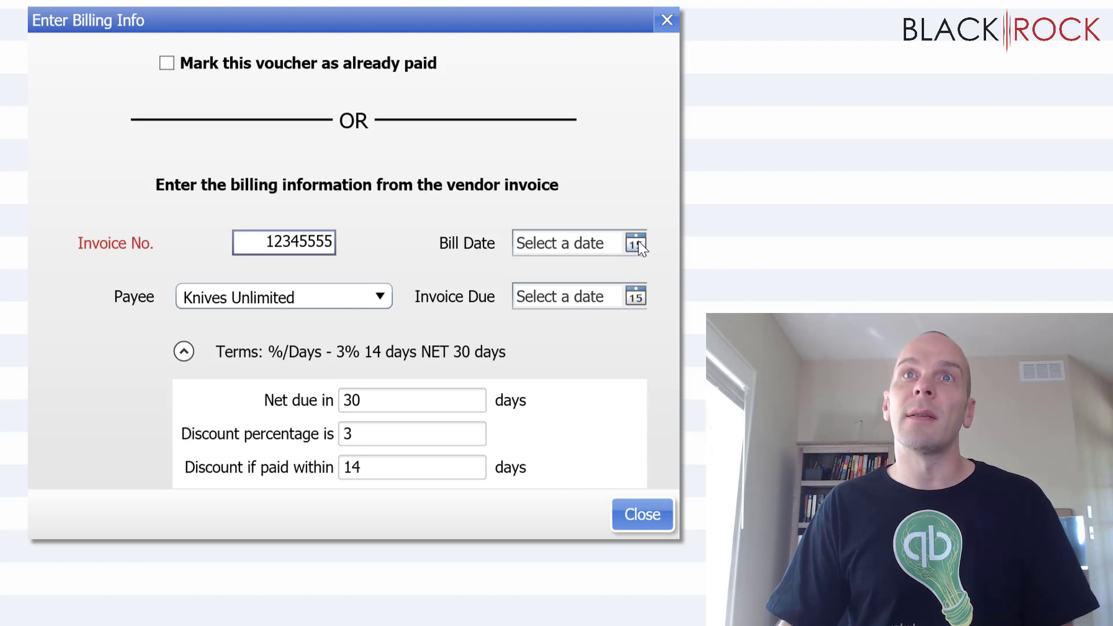
{"action": "mouse_move", "coordinate": [639, 250]}
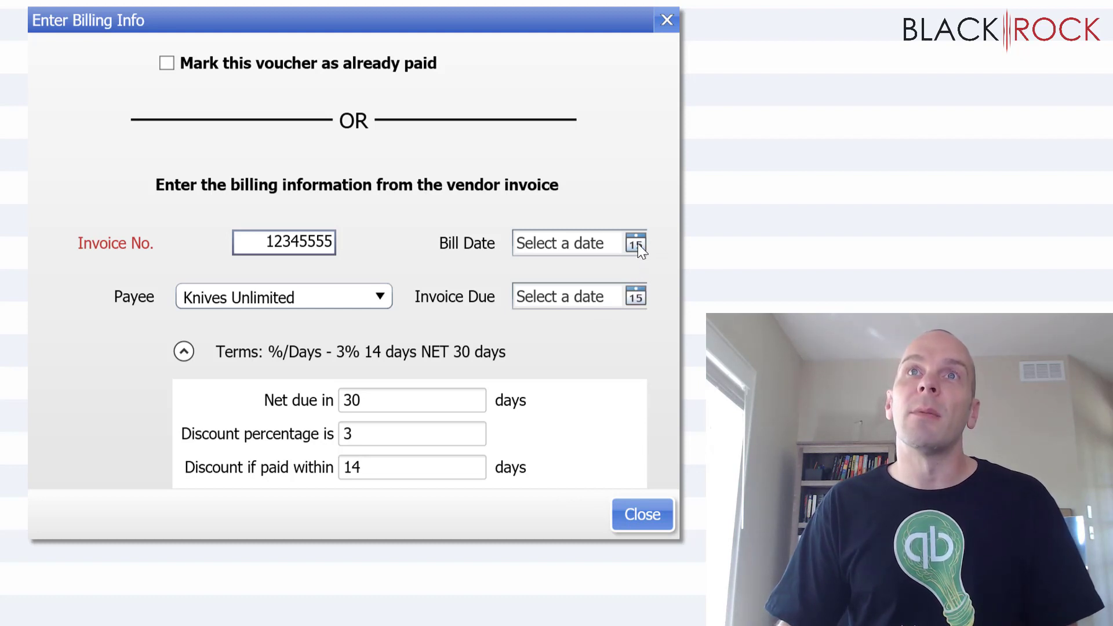
Set the bill date to September 8, 2019 and complete the billing information
{"action": "left_click", "coordinate": [635, 242]}
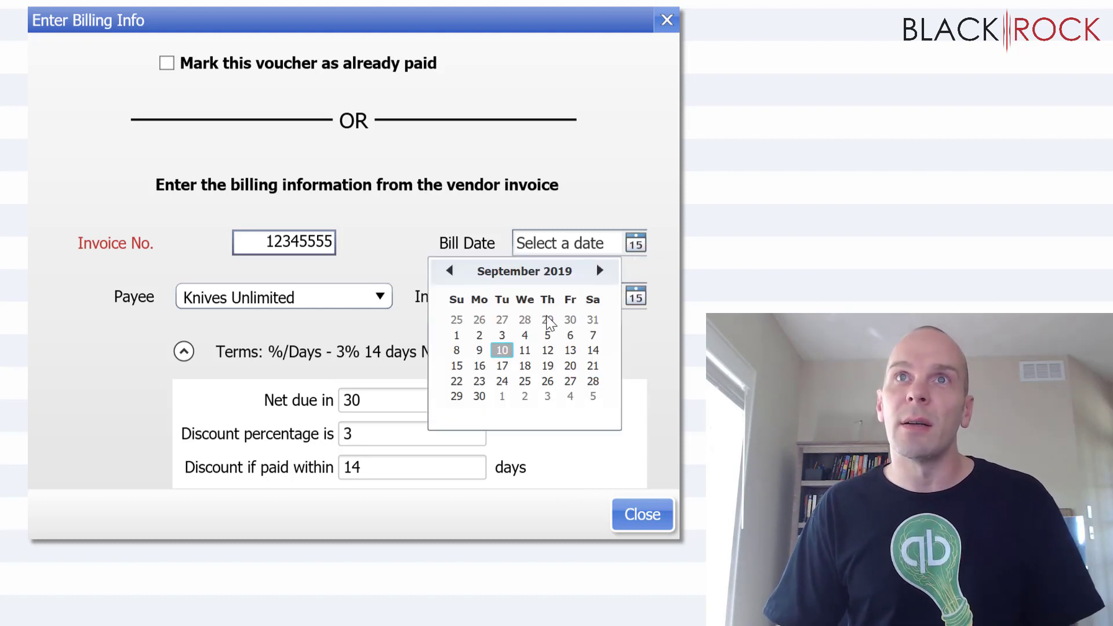
{"action": "left_click", "coordinate": [456, 350]}
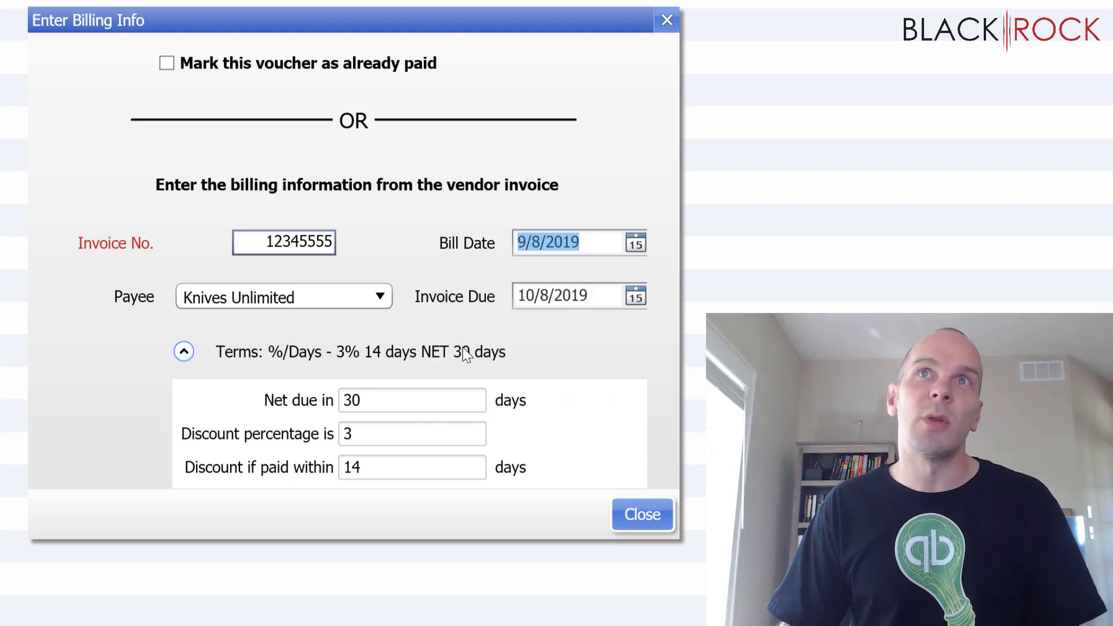
{"action": "left_click", "coordinate": [183, 352]}
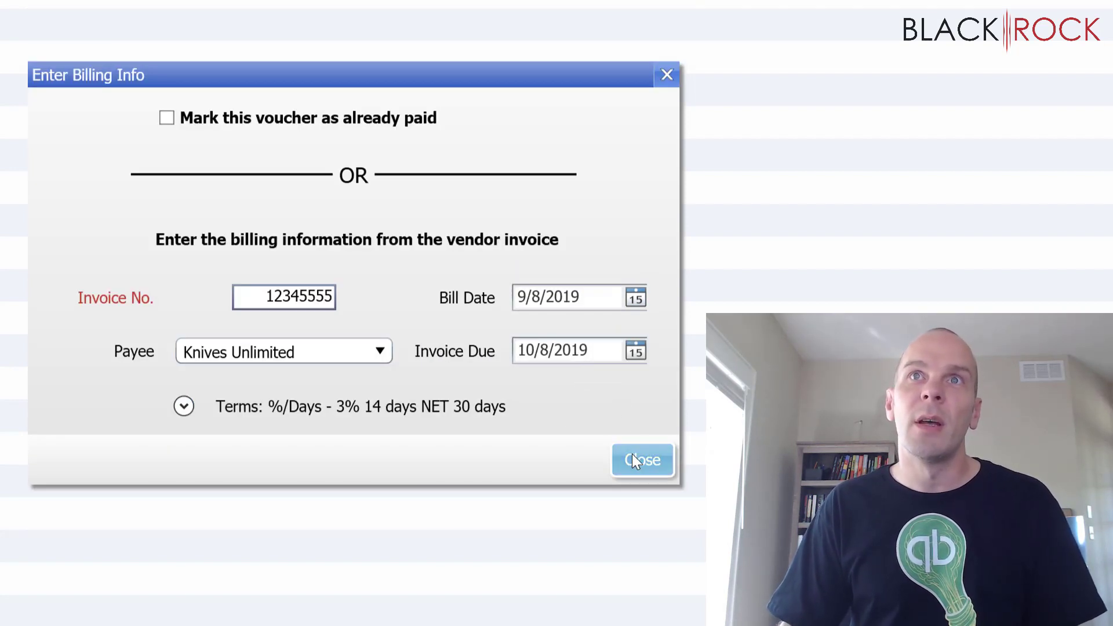
{"action": "mouse_move", "coordinate": [552, 370]}
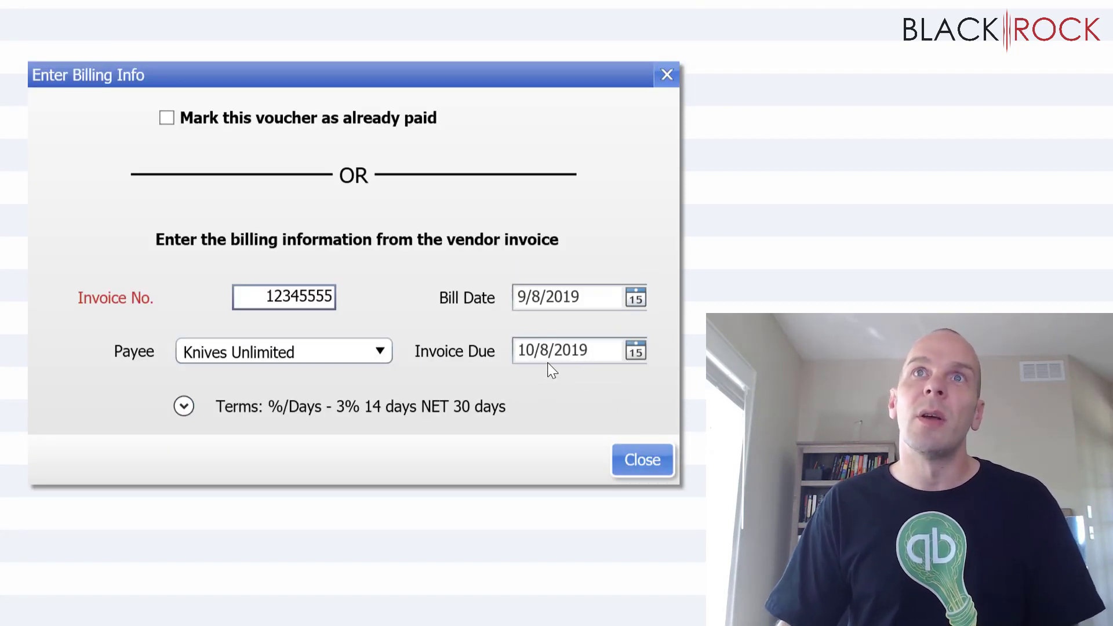
{"action": "left_click", "coordinate": [641, 461]}
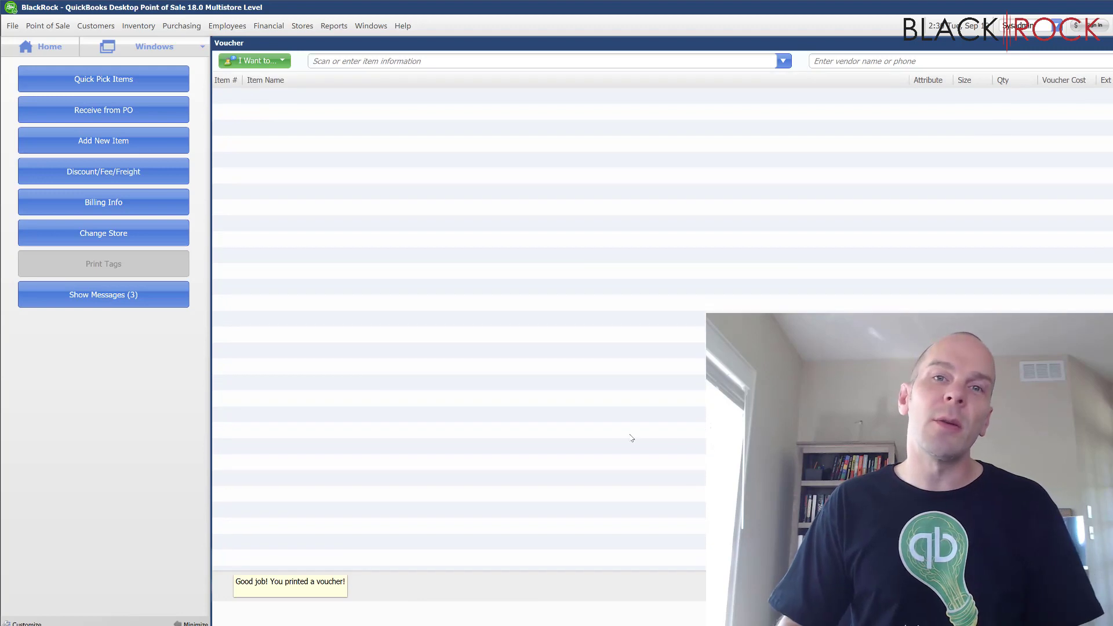
{"action": "mouse_move", "coordinate": [508, 342]}
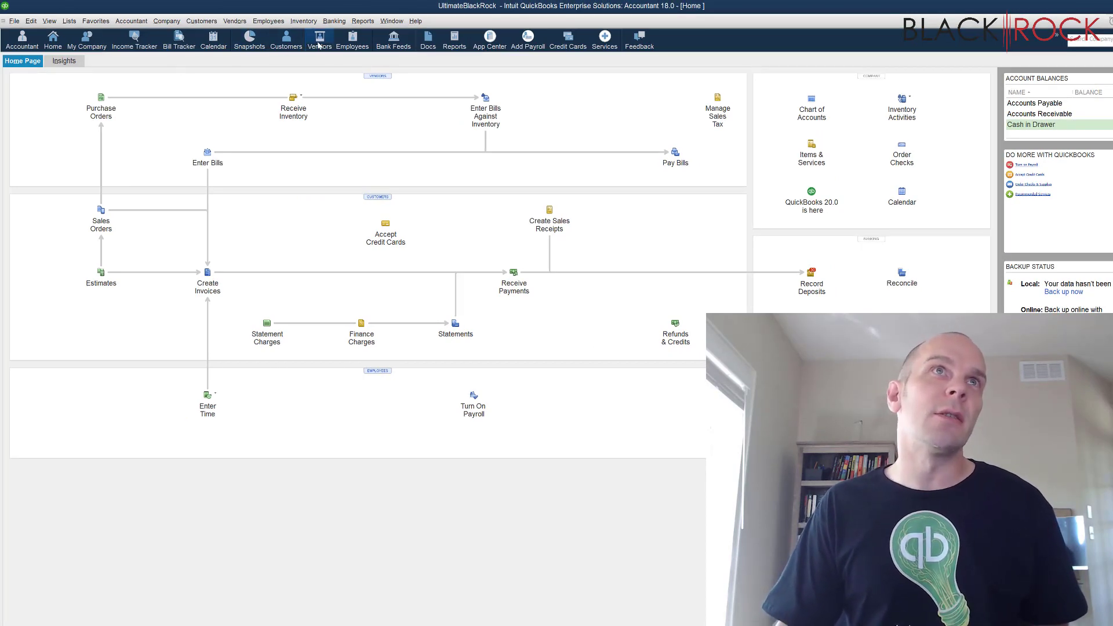
In the Vendor Center, select Knives Unlimited and bring up its bill 12345555
{"action": "left_click", "coordinate": [319, 39]}
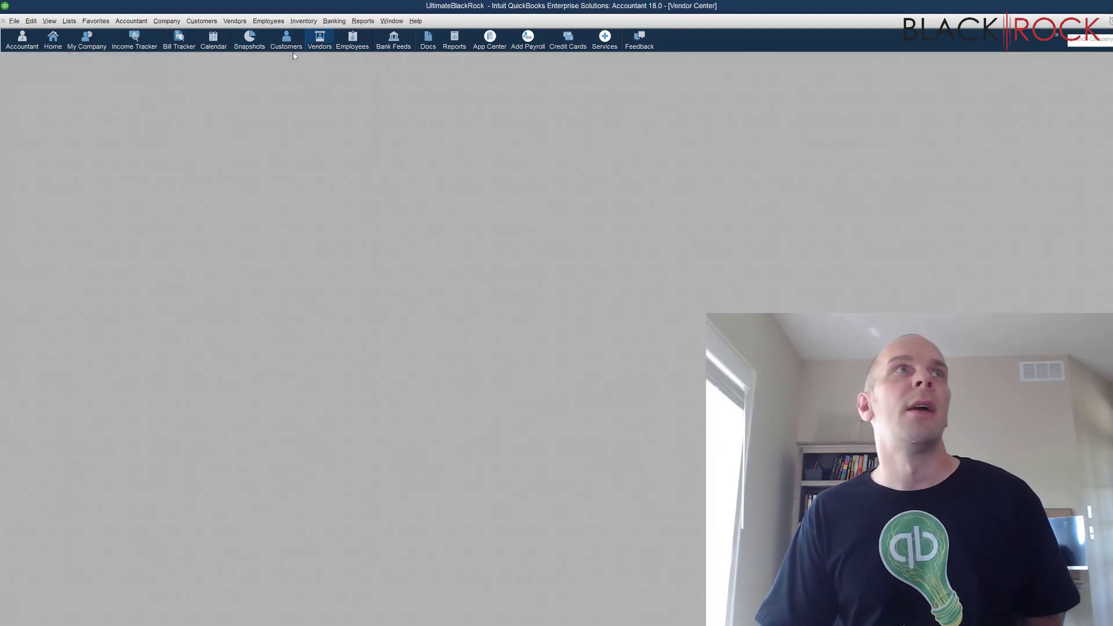
{"action": "left_click", "coordinate": [318, 40]}
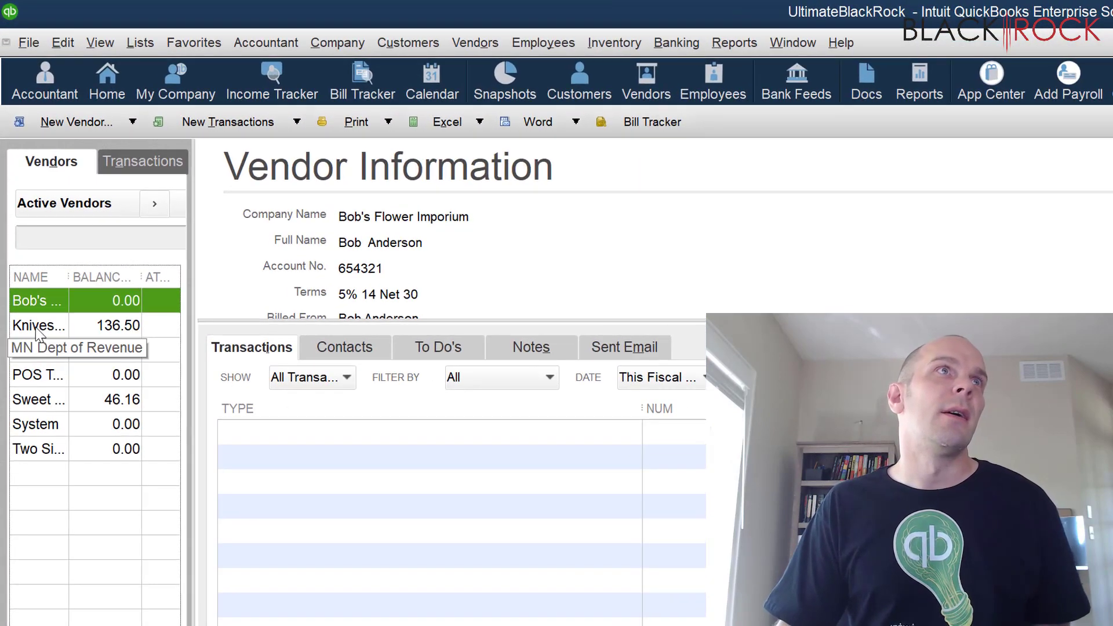
{"action": "left_click", "coordinate": [39, 325]}
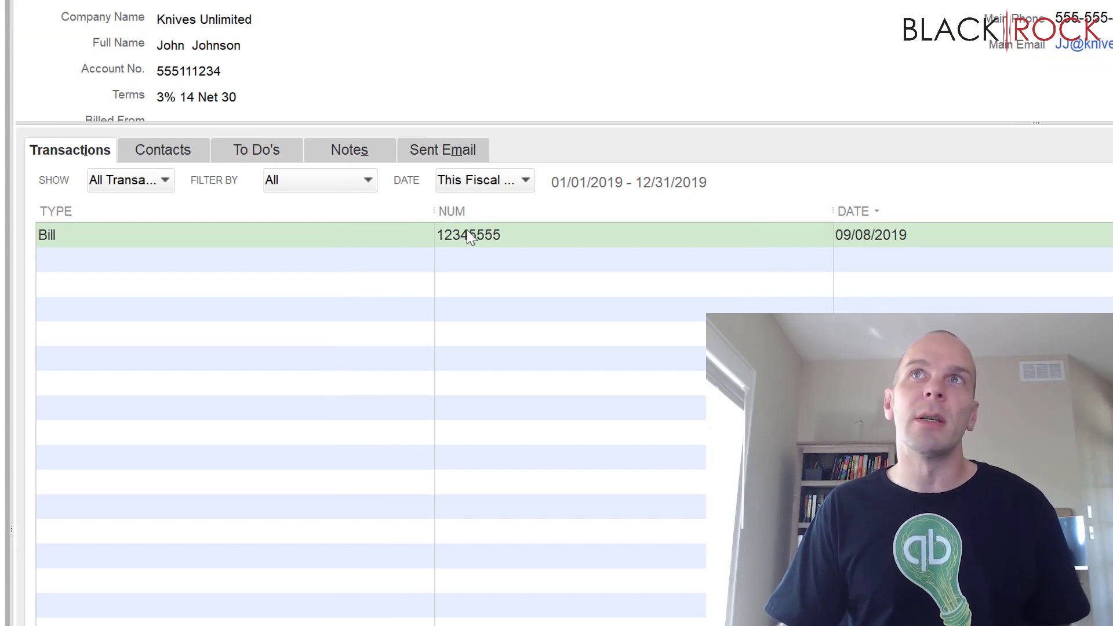
{"action": "left_click", "coordinate": [468, 235]}
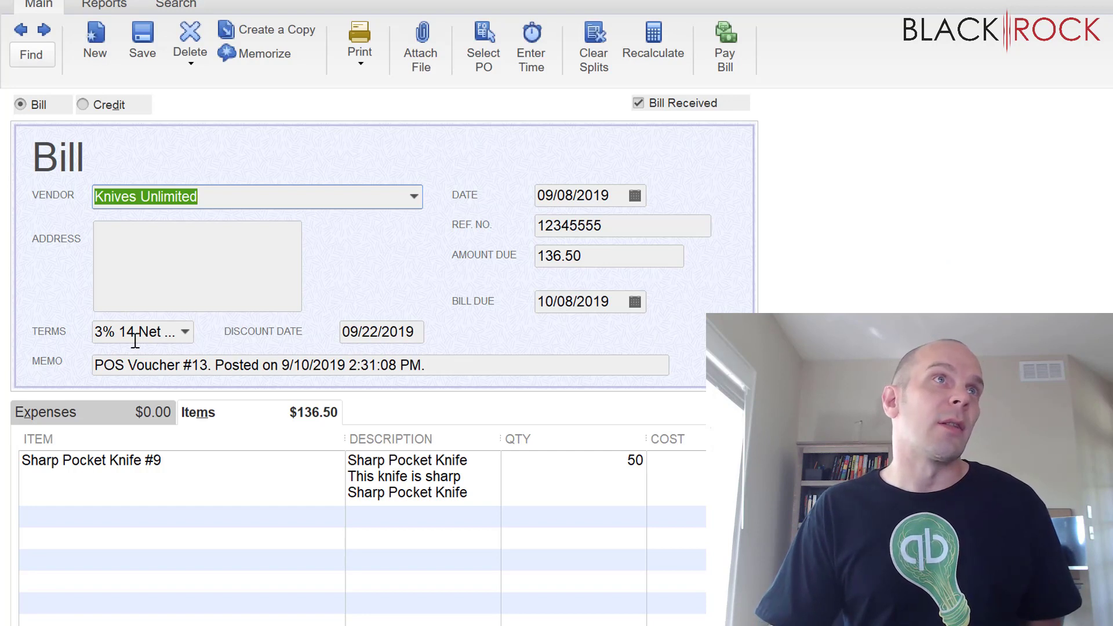
{"action": "mouse_move", "coordinate": [141, 330]}
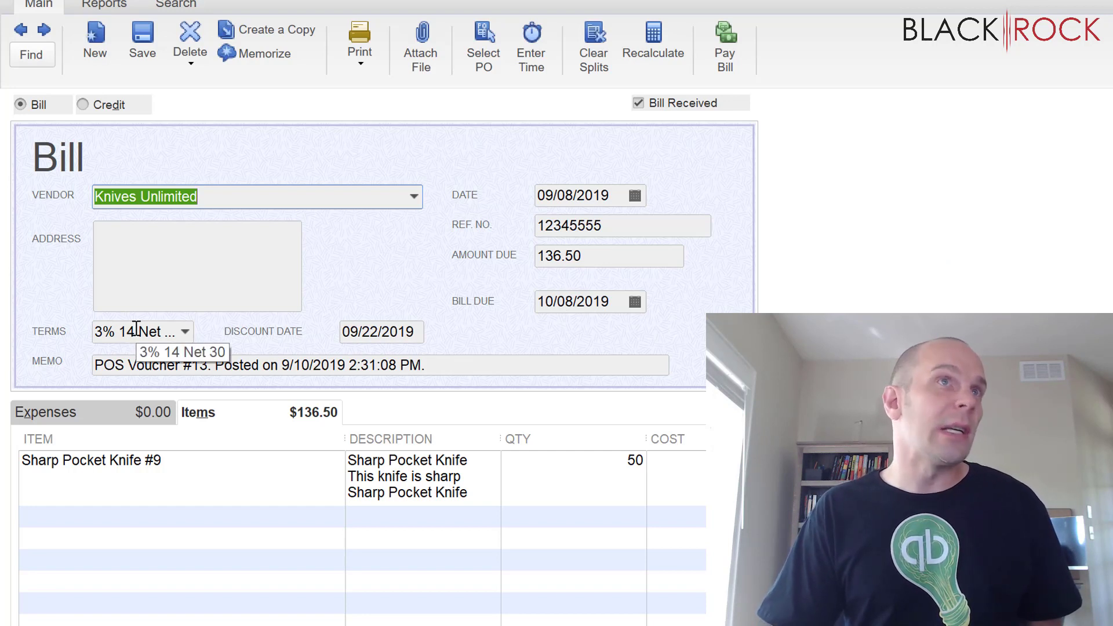
{"action": "mouse_move", "coordinate": [660, 515]}
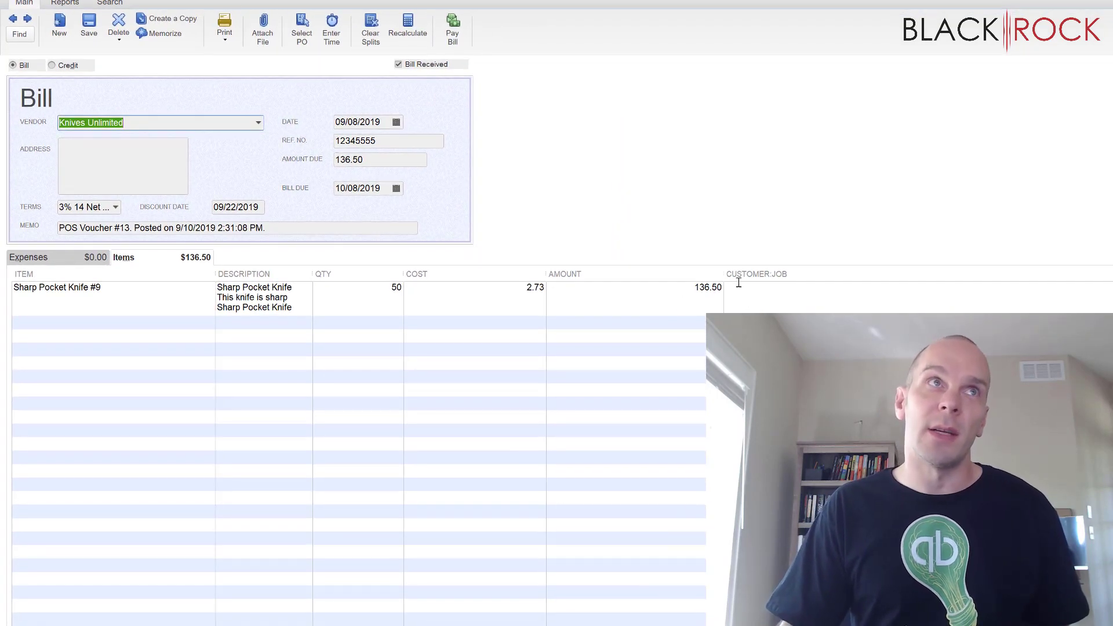
{"action": "mouse_move", "coordinate": [785, 207]}
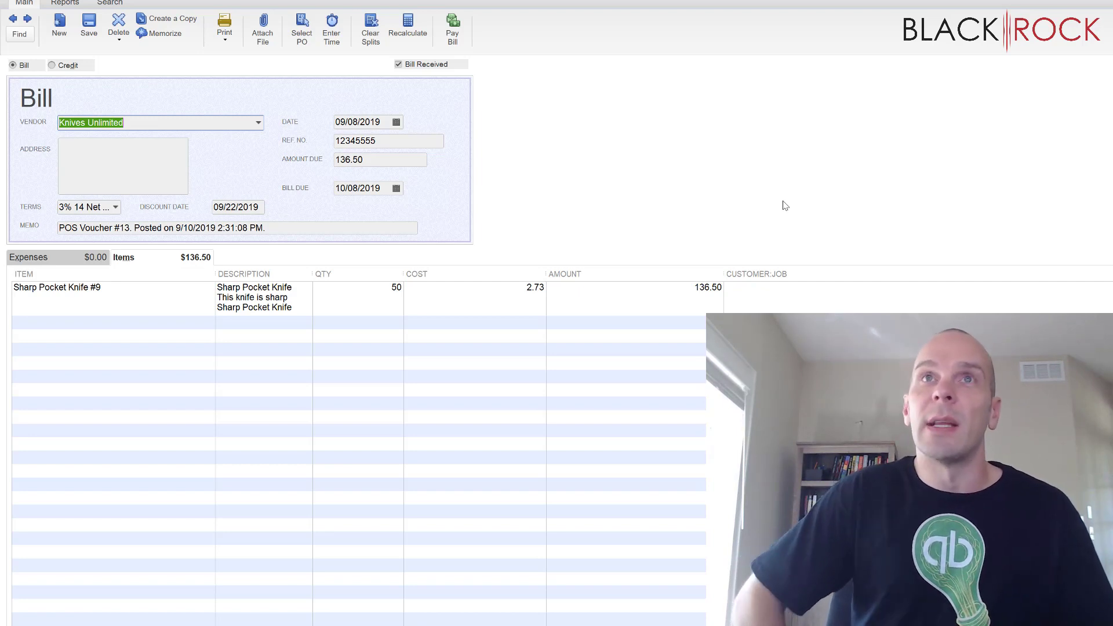
{"action": "mouse_move", "coordinate": [801, 181]}
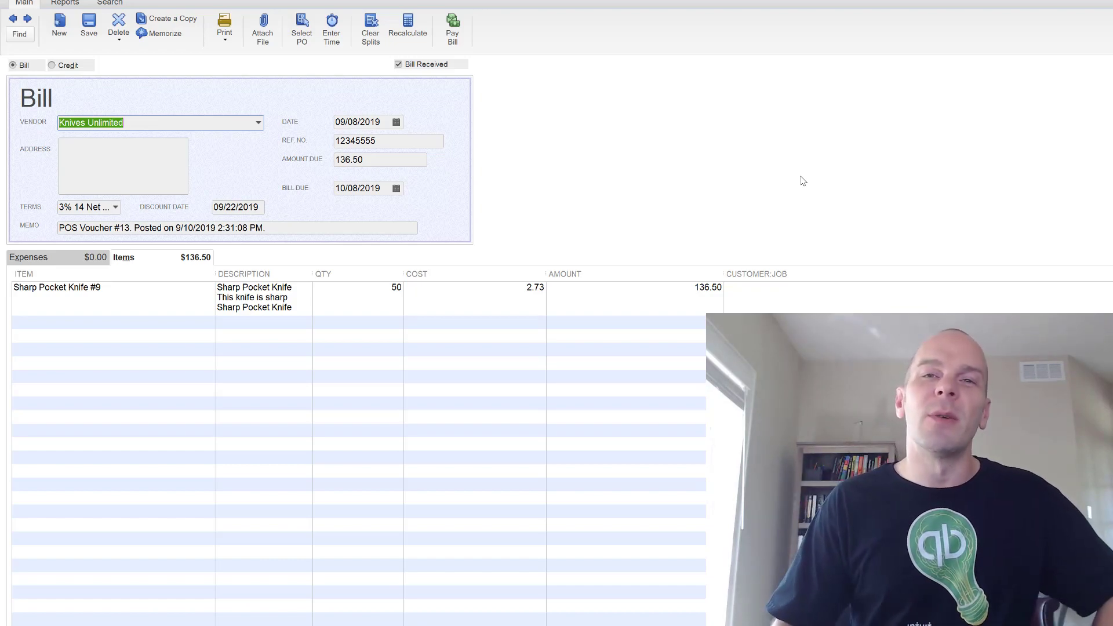
{"action": "mouse_move", "coordinate": [872, 175]}
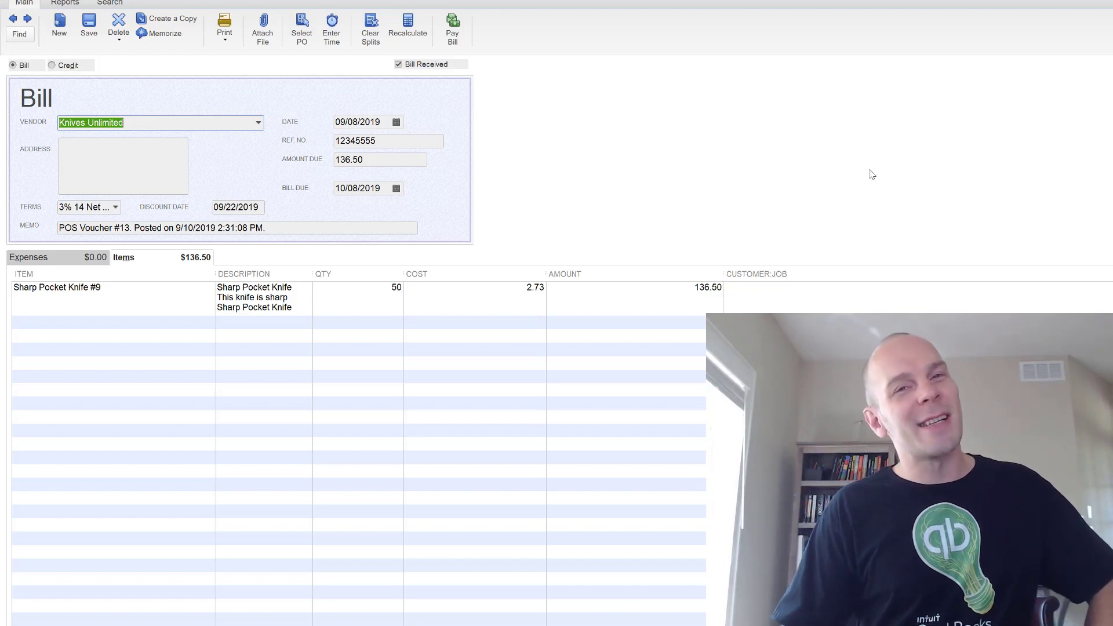